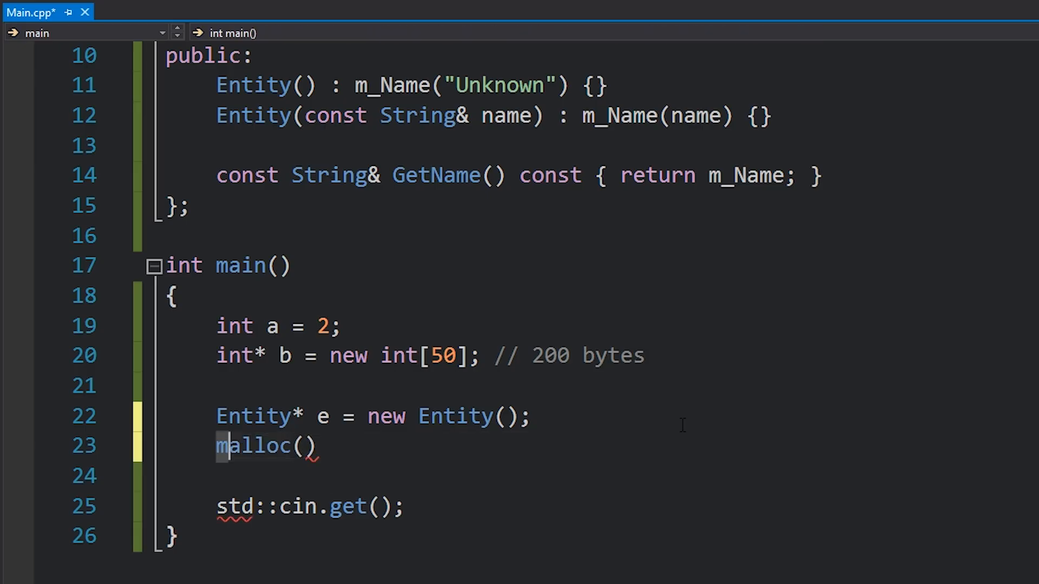
Start a second Entity pointer assignment from malloc( on line 23, argument left empty
click(306, 445)
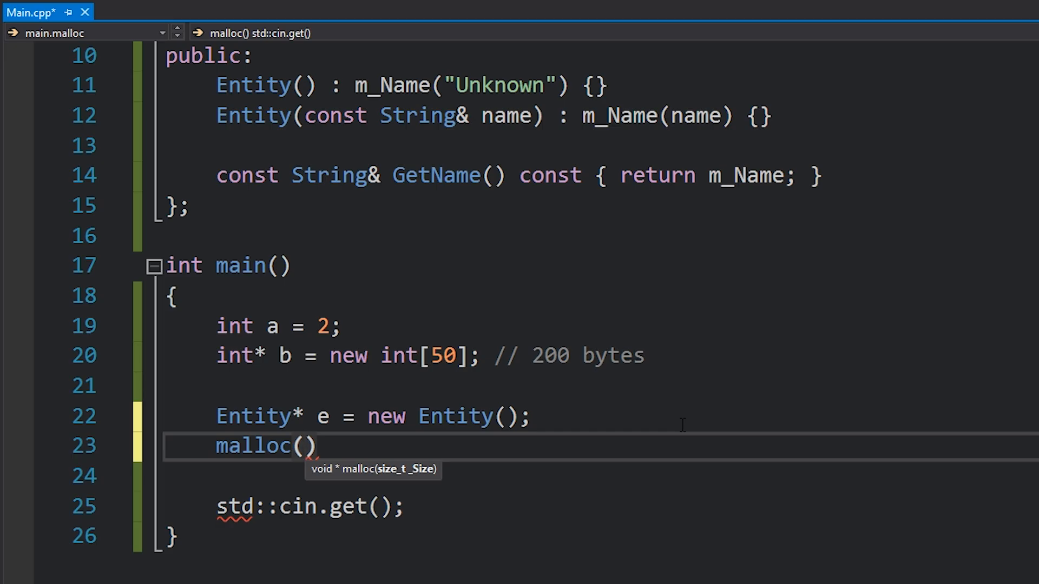
text(50)
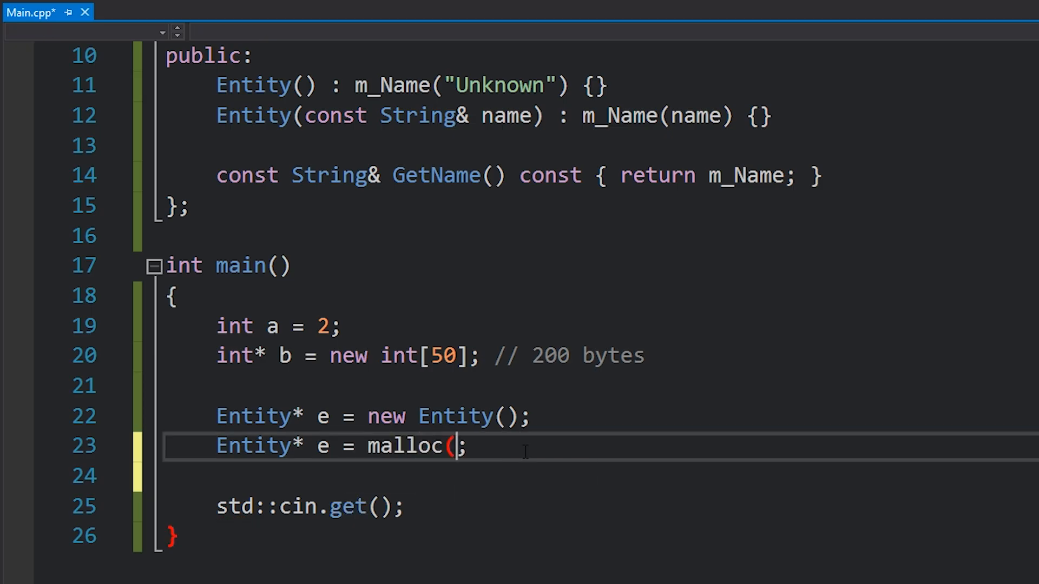
Complete line 23 as (Entity*)malloc(sizeof(Entity)) and select the cast malloc expression
text(sizeof(Entity)))
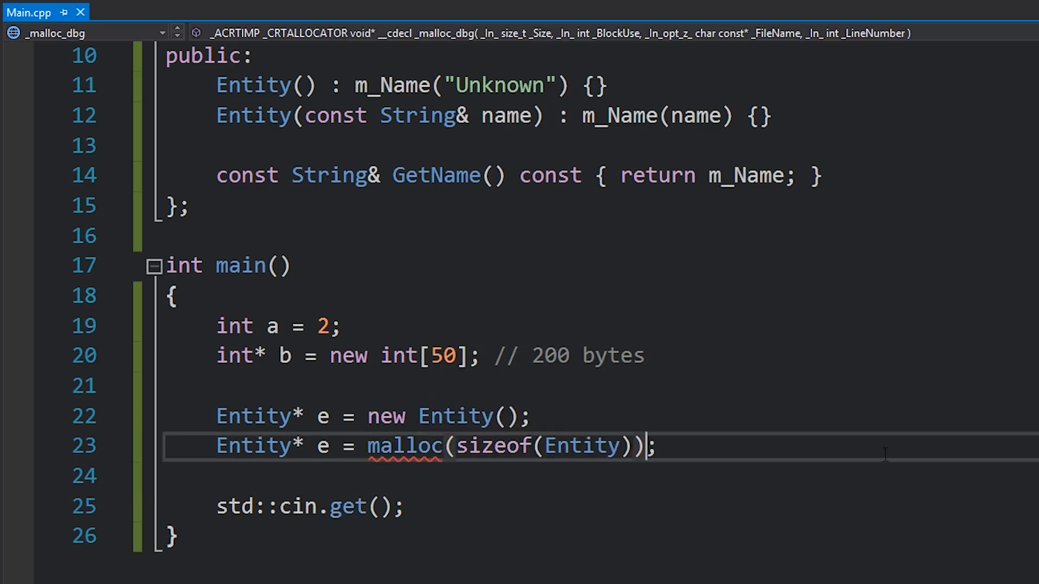
text((Entity)
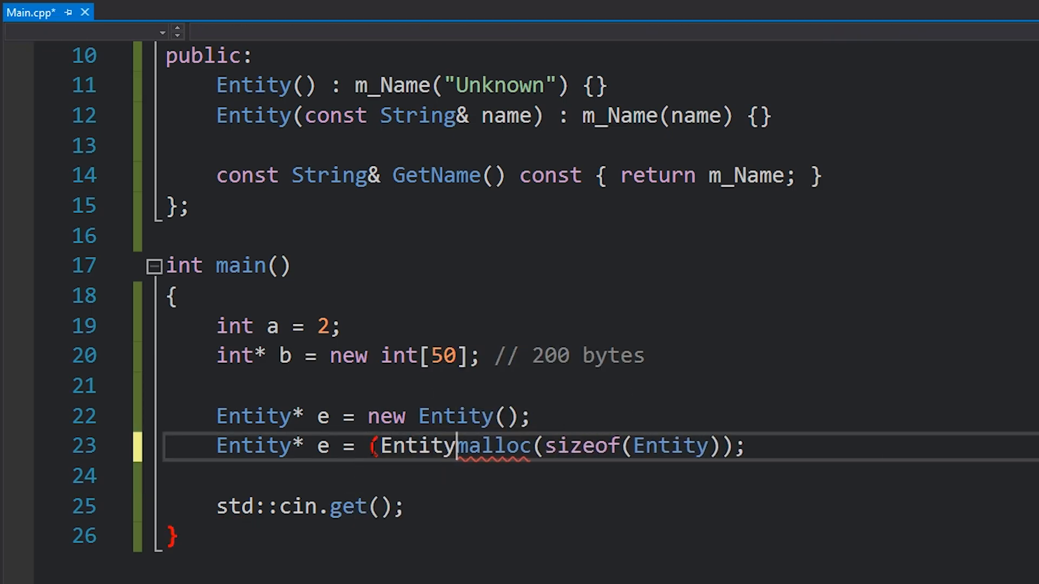
text(*))
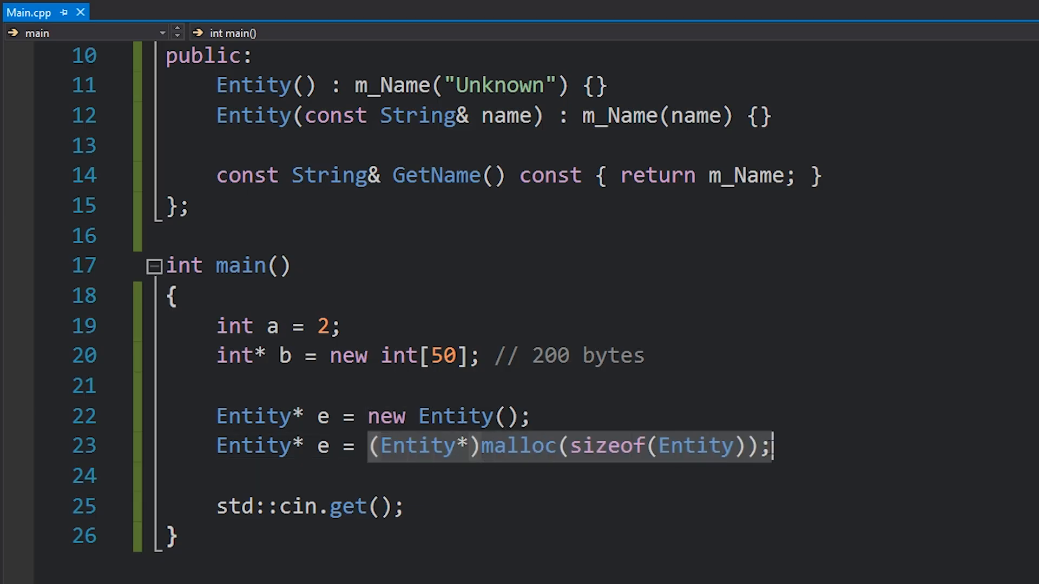
double_click(519, 446)
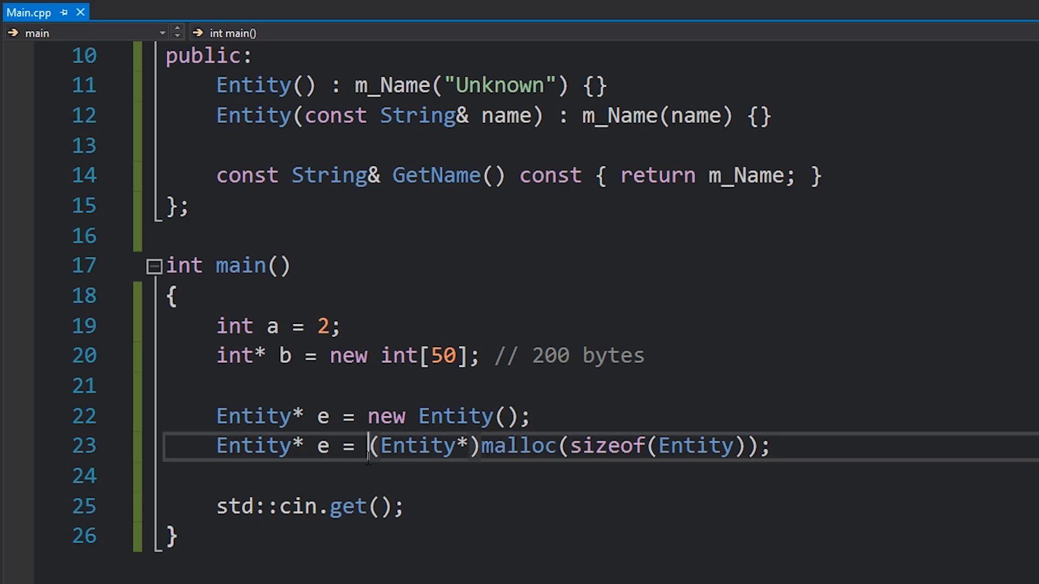
drag(368, 445, 769, 445)
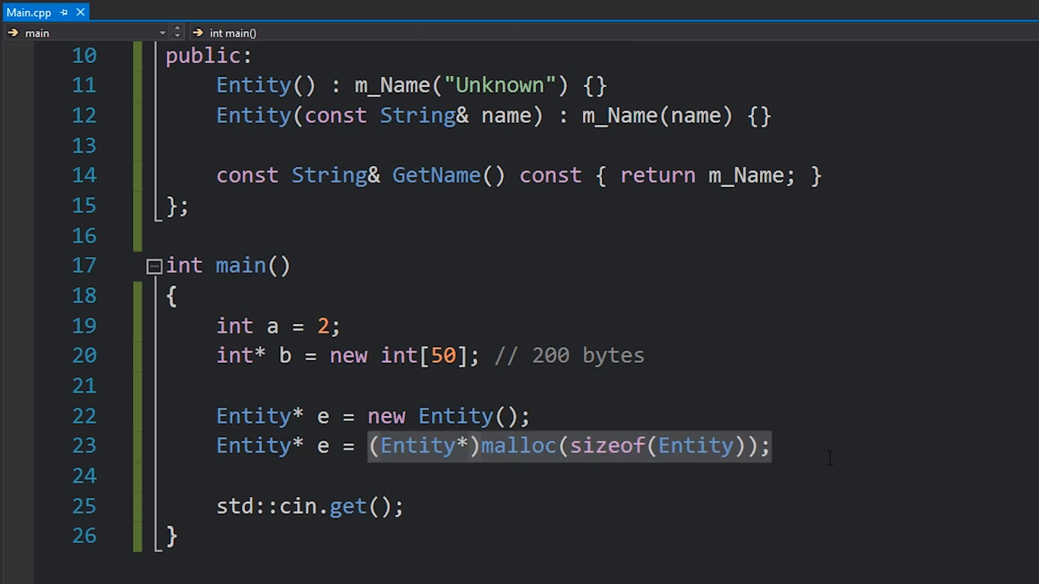